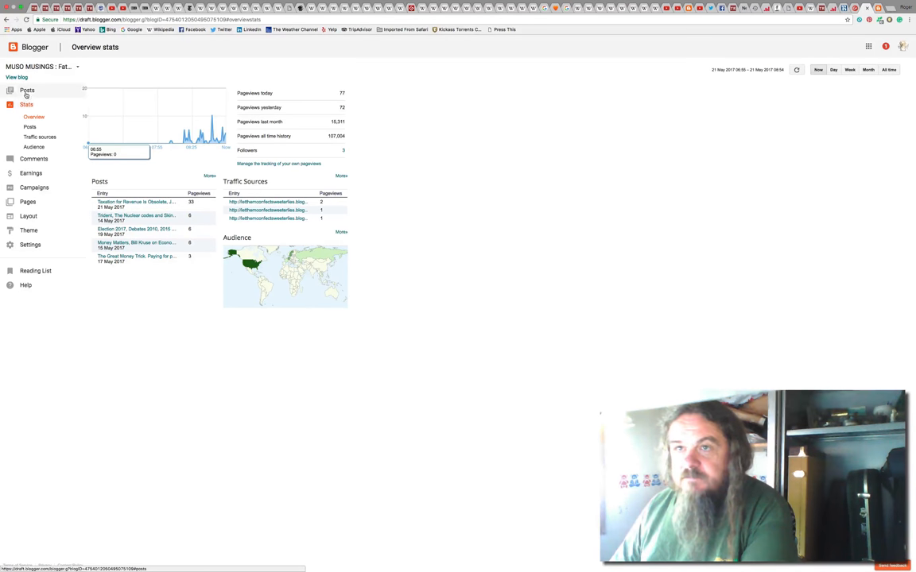
# Leave the Blogger stats overview for the blog's Posts list.
pyautogui.click(27, 90)
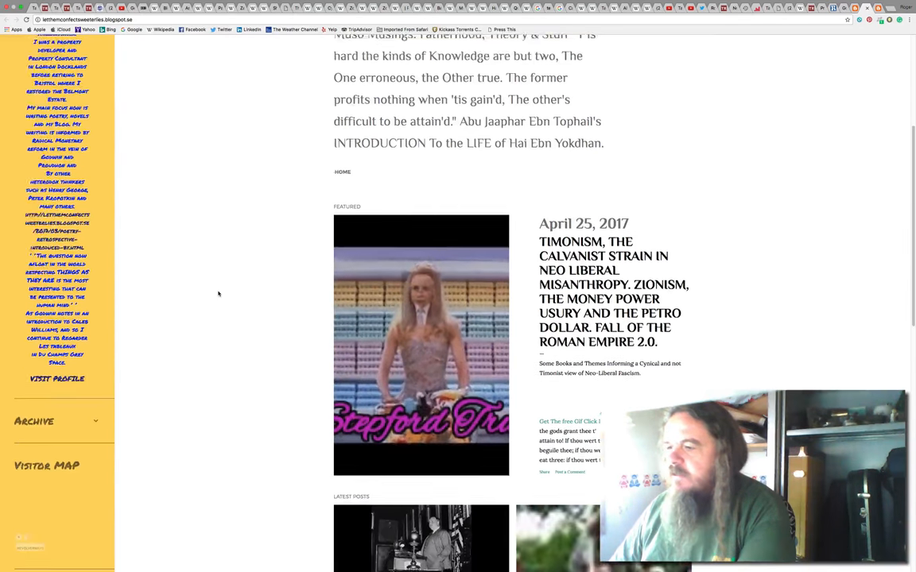
# Scroll past the April 25, 2017 featured post and latest posts toward Older Posts.
pyautogui.scroll(-3)
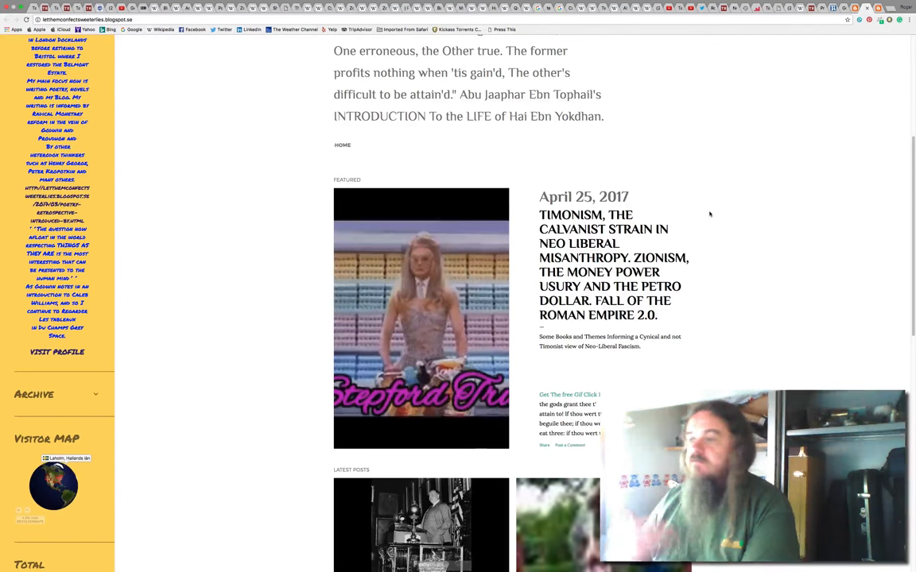
pyautogui.scroll(-3)
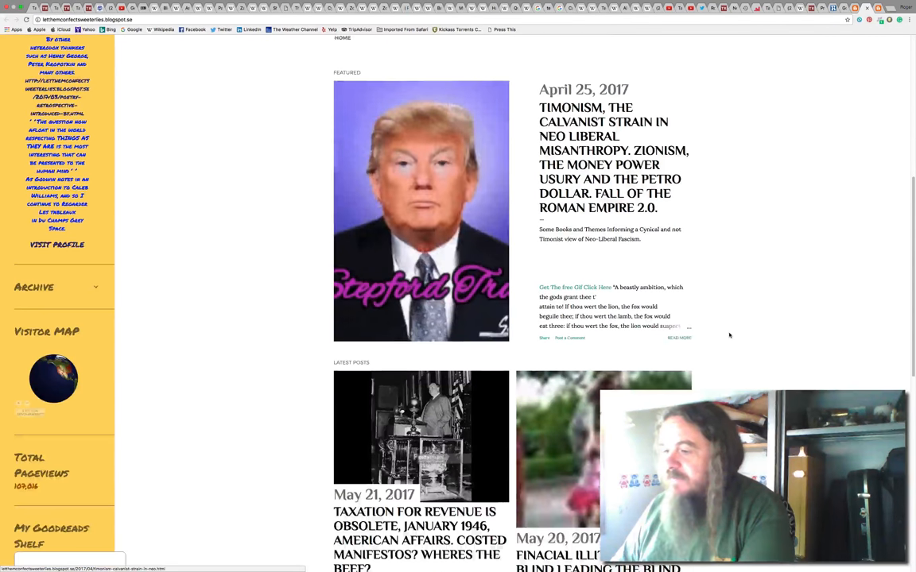
pyautogui.scroll(-3)
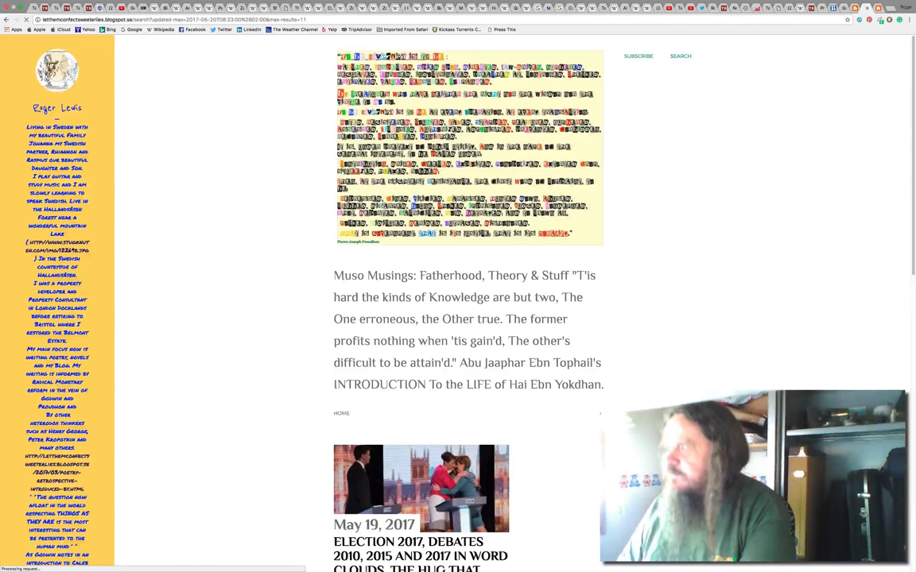
# Scroll through the next page of older posts to the three May 18, 2017 entries.
pyautogui.scroll(-3)
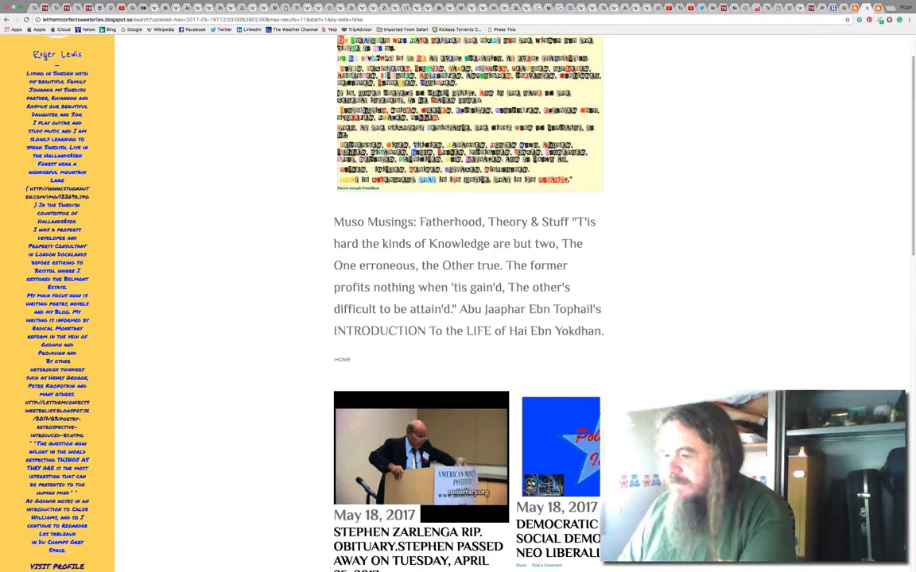
pyautogui.scroll(-3)
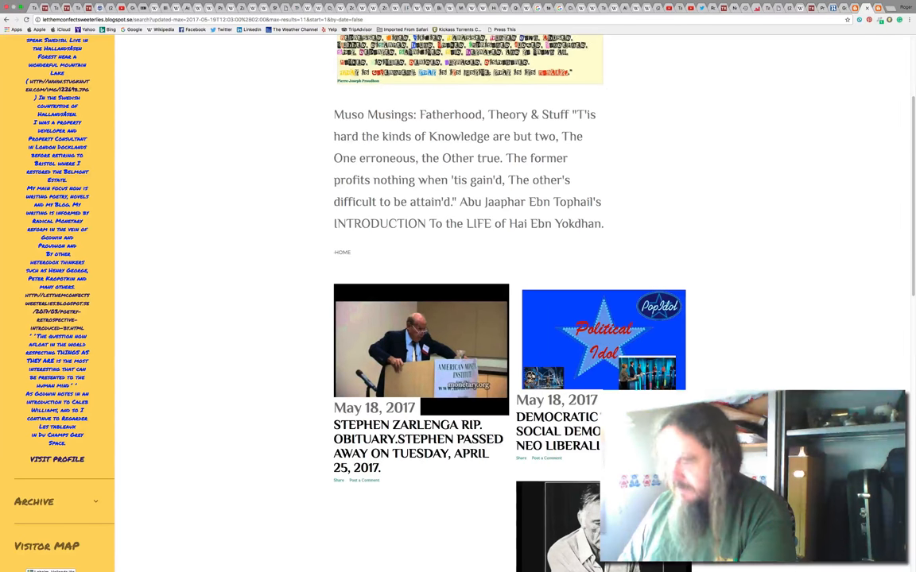
pyautogui.scroll(-3)
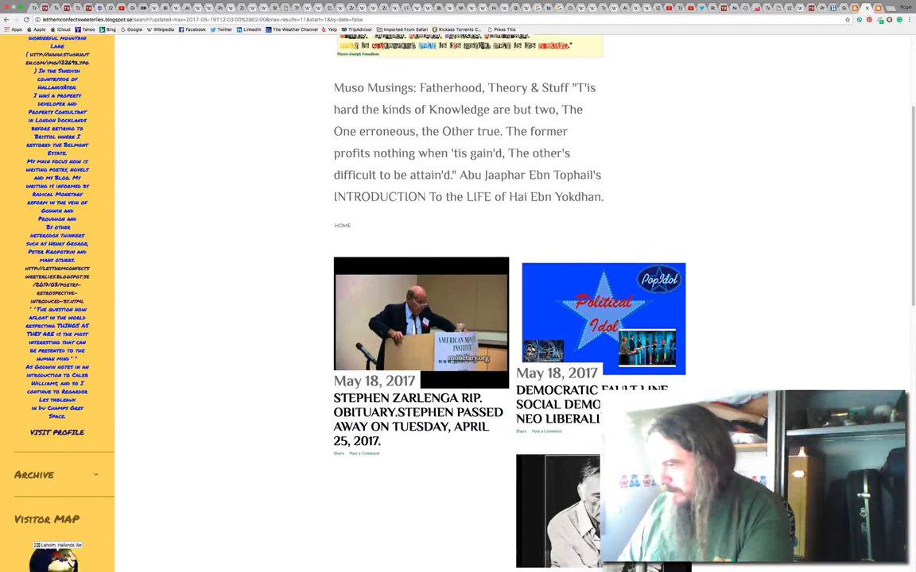
pyautogui.scroll(-3)
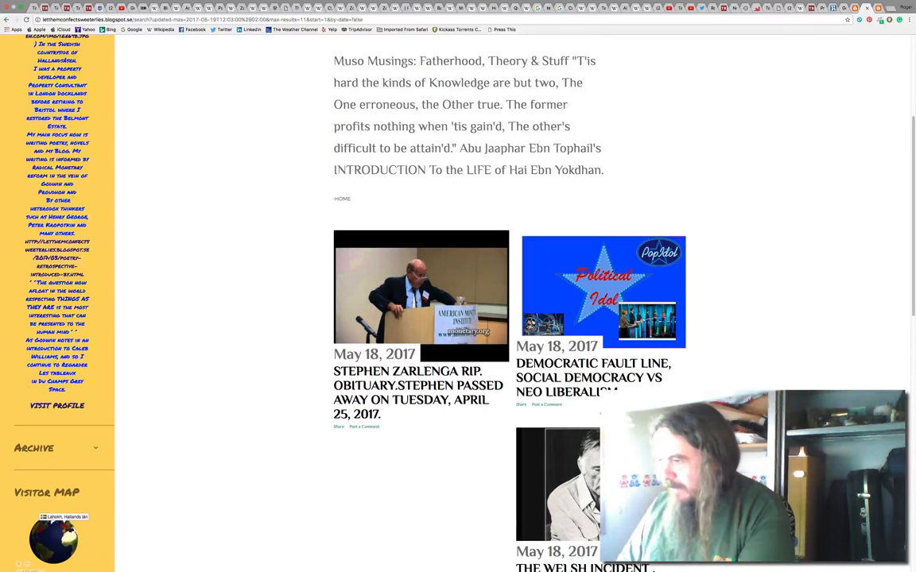
pyautogui.scroll(-3)
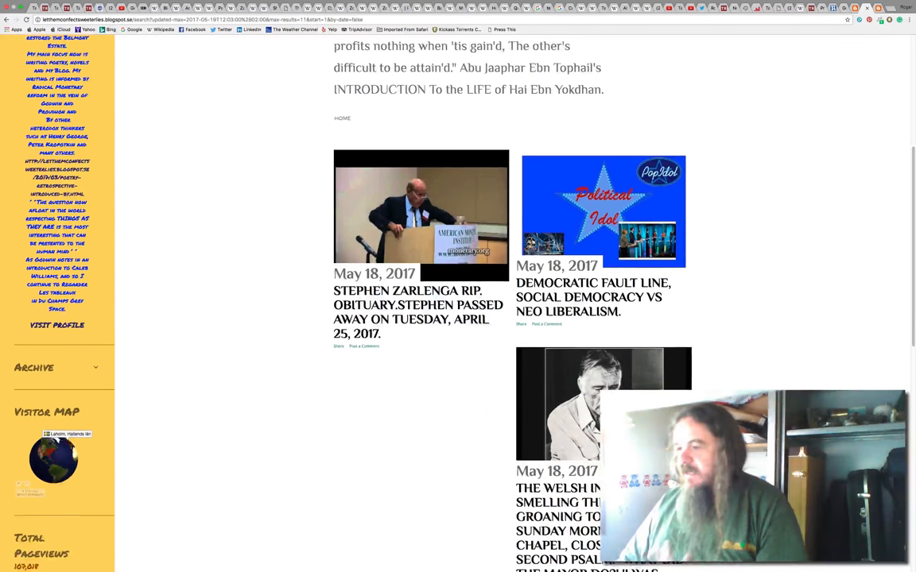
pyautogui.scroll(-3)
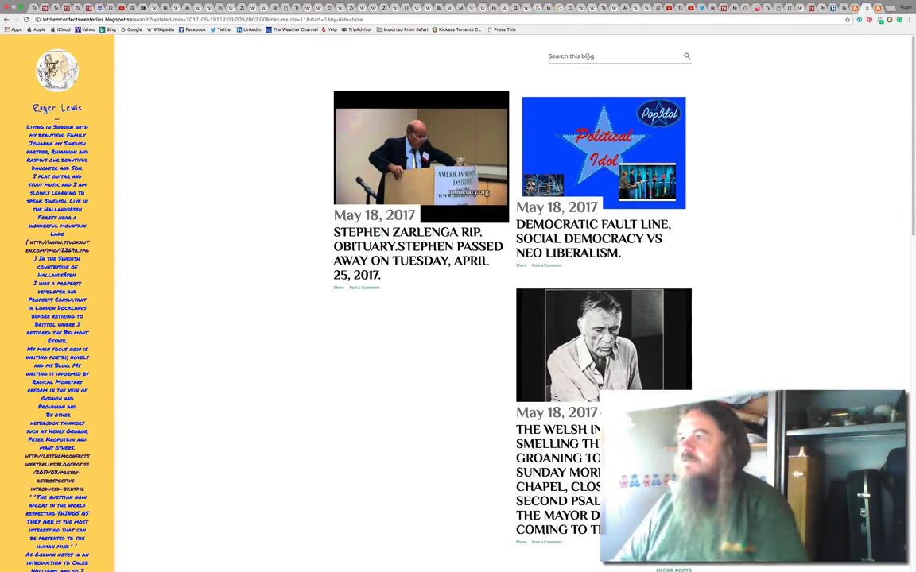
# Search the blog for 'Kreutz', listing the August 2016 and February 2017 posts.
pyautogui.write('K')
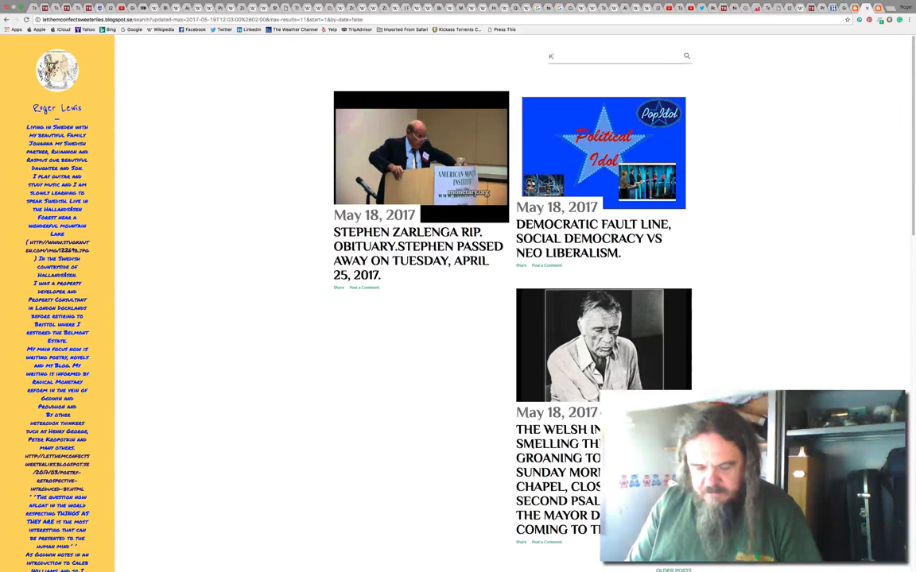
pyautogui.write('reutz')
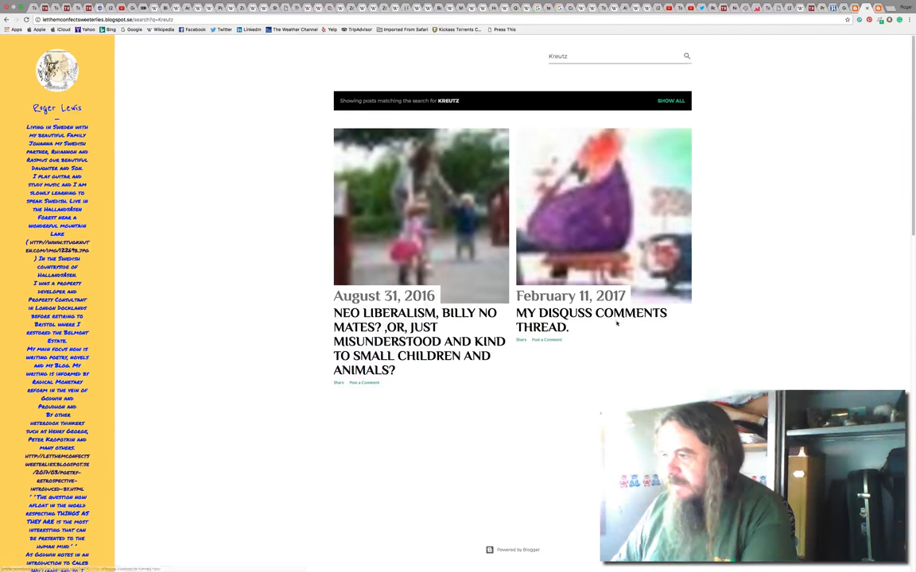
pyautogui.moveTo(627, 332)
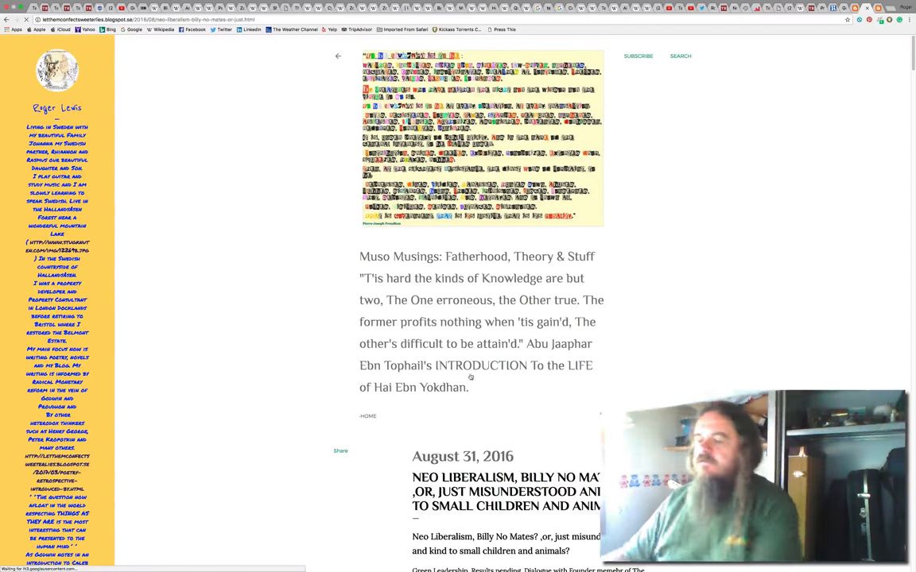
# Read the Neo Liberalism, Billy No Mates post down to its Clive Lord article and responses.
pyautogui.scroll(-3)
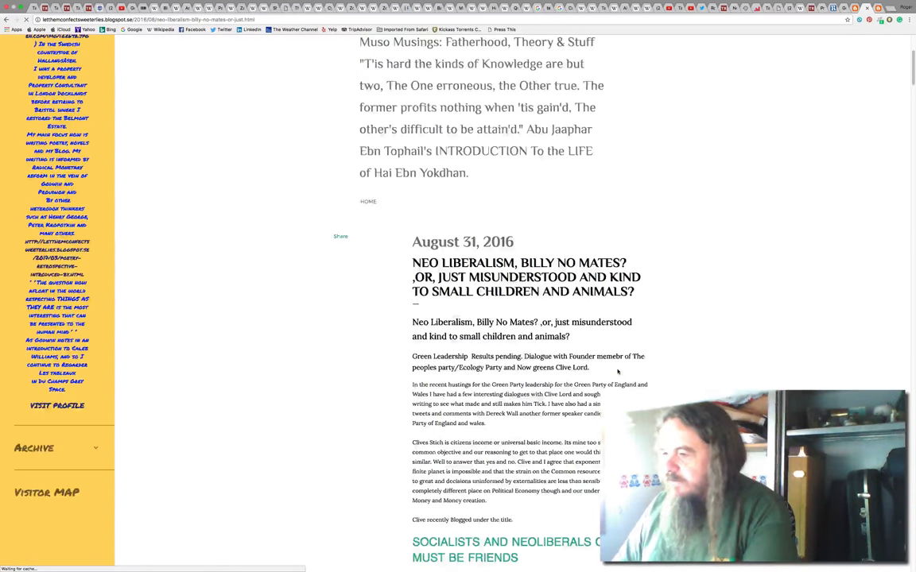
pyautogui.scroll(-3)
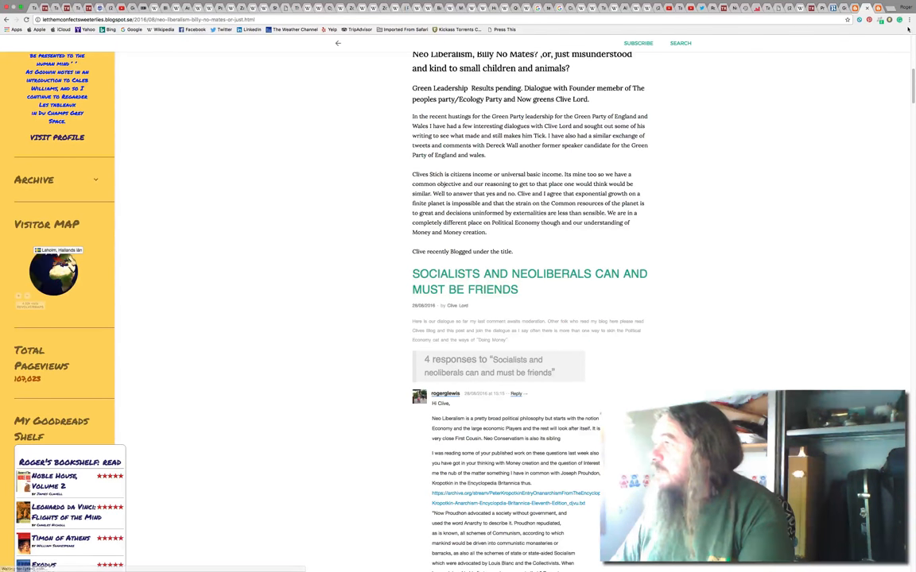
pyautogui.click(907, 19)
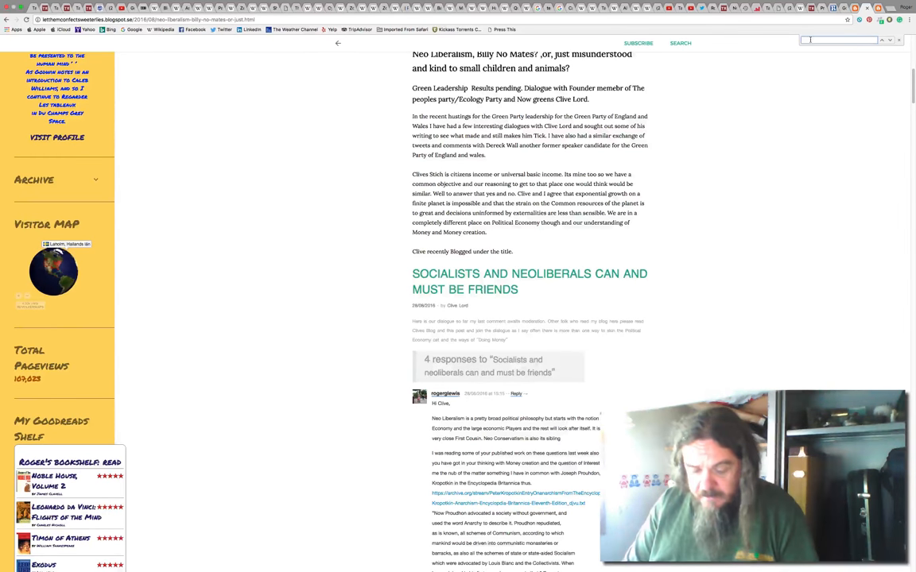
# Find 'Kreutz' within the post and scroll through the highlighted matches.
pyautogui.write('Kreutz')
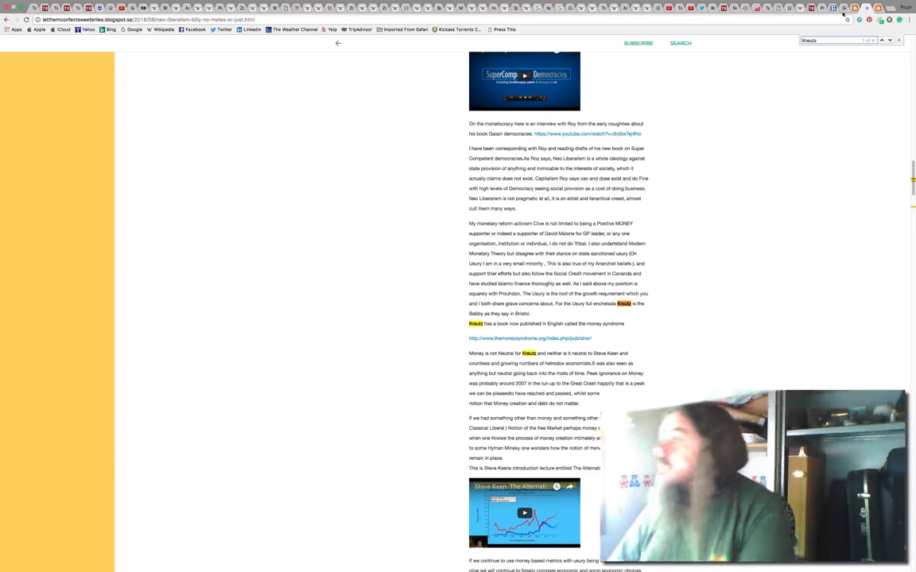
pyautogui.moveTo(801, 109)
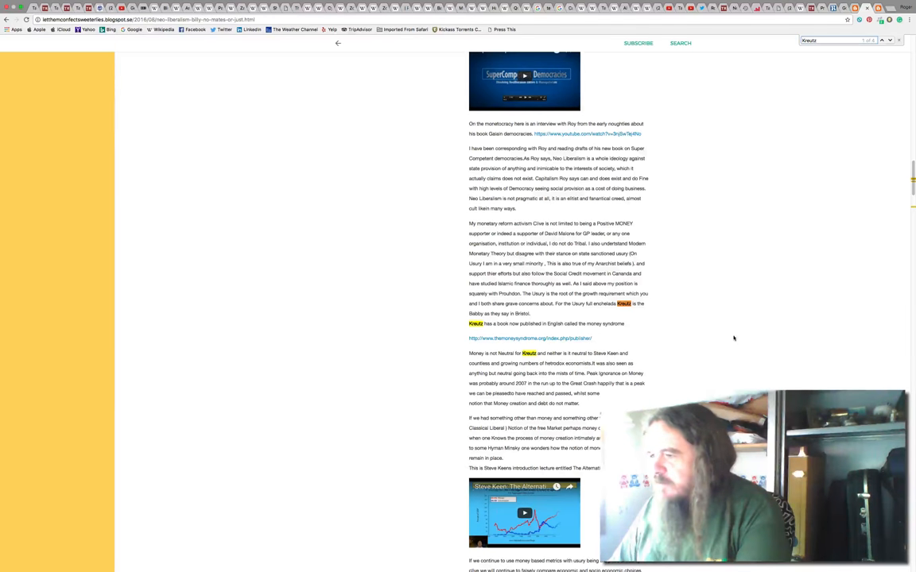
pyautogui.moveTo(743, 341)
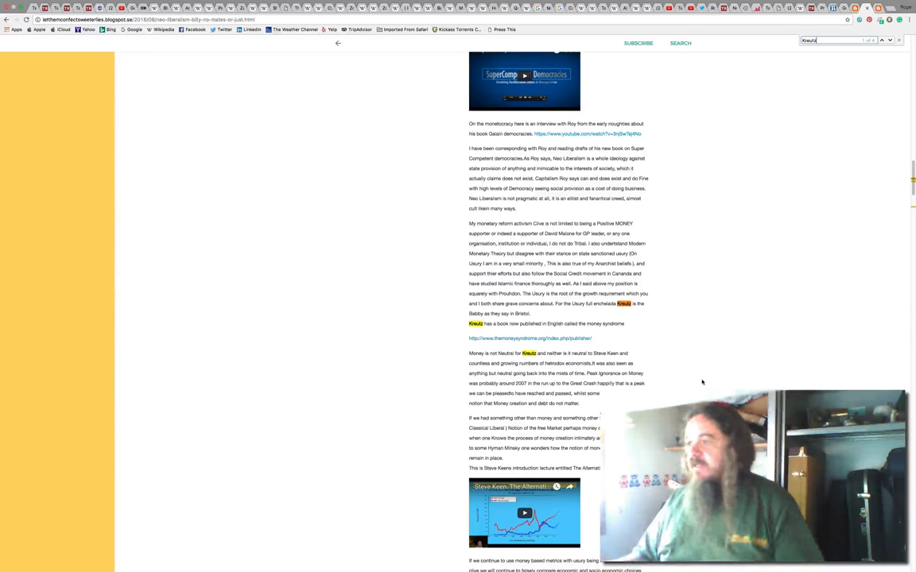
pyautogui.scroll(-3)
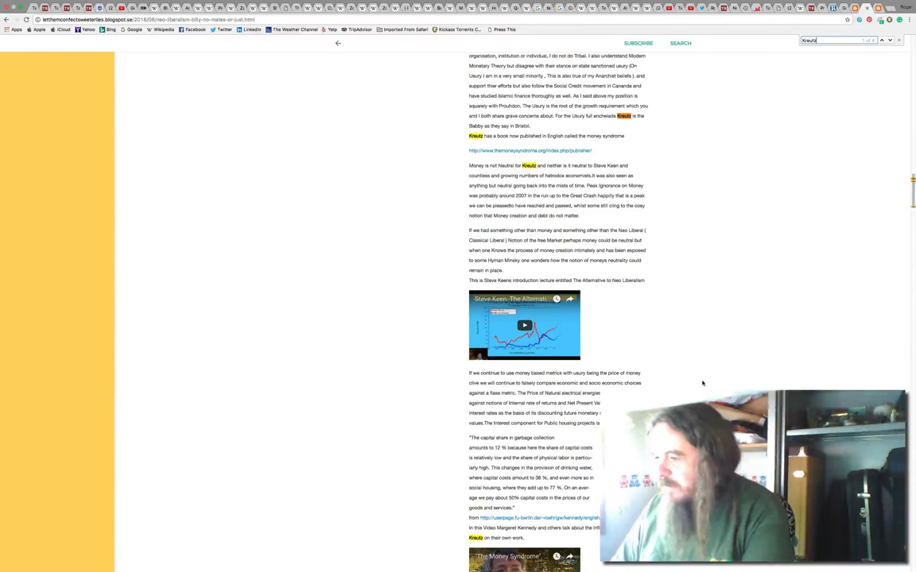
pyautogui.scroll(-3)
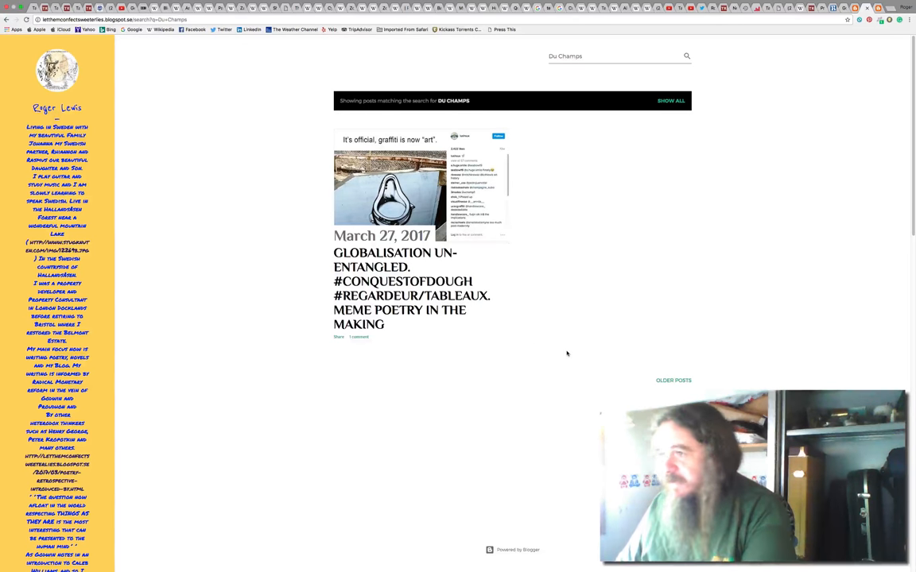
pyautogui.moveTo(561, 355)
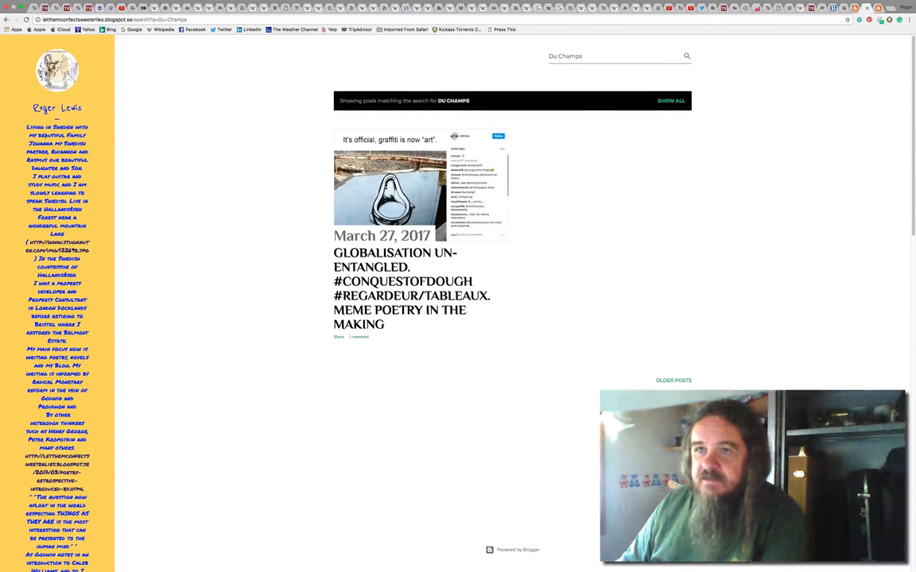
# Scroll the 'Du Champs' results, confirming only the Globalisation Un-Entangled post matches.
pyautogui.scroll(-3)
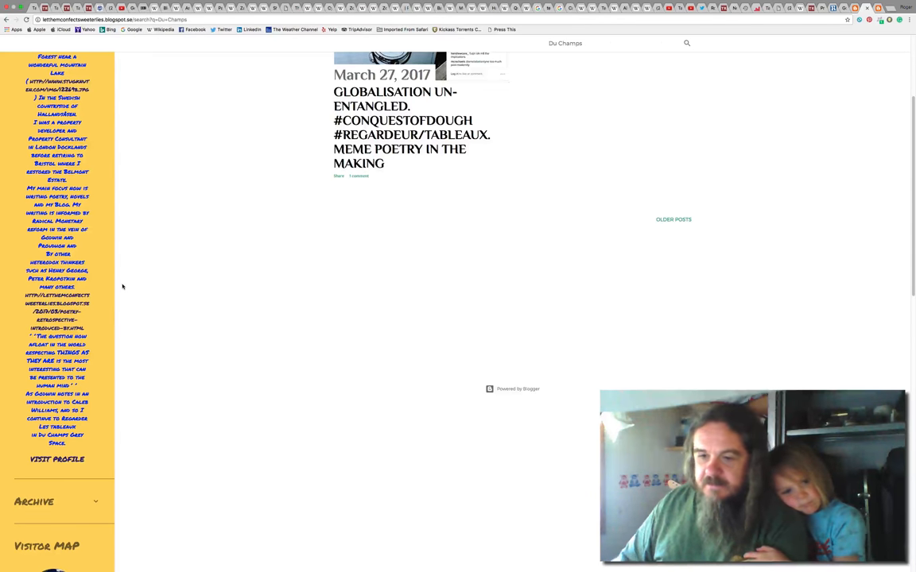
pyautogui.moveTo(56, 460)
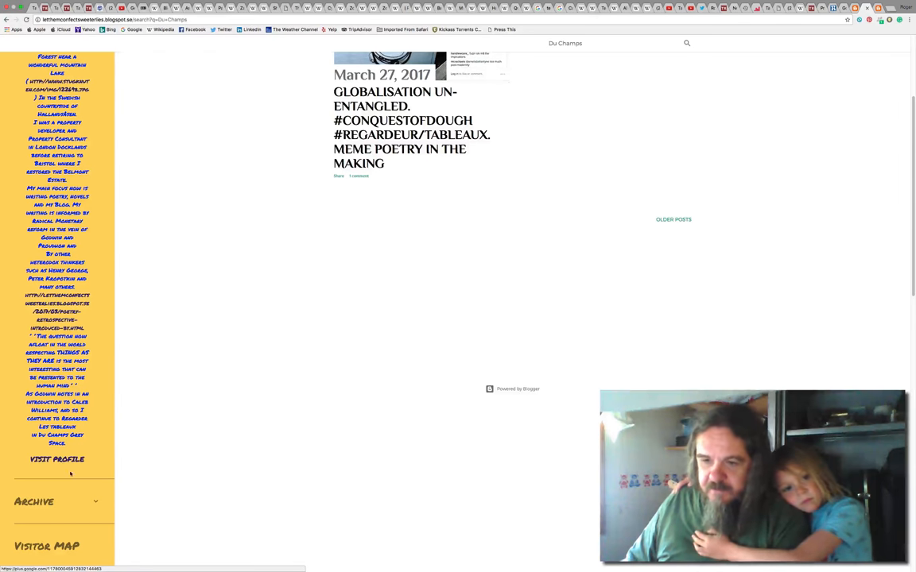
# Expand the 2017 archive by month, then view Visitor Map, Pageviews, Goodreads and Lulu widgets.
pyautogui.scroll(-3)
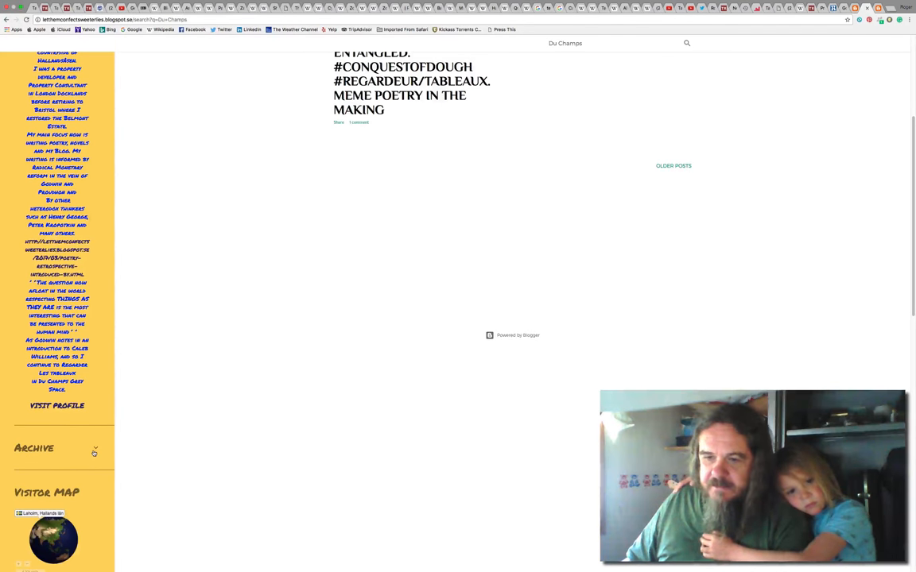
pyautogui.click(94, 450)
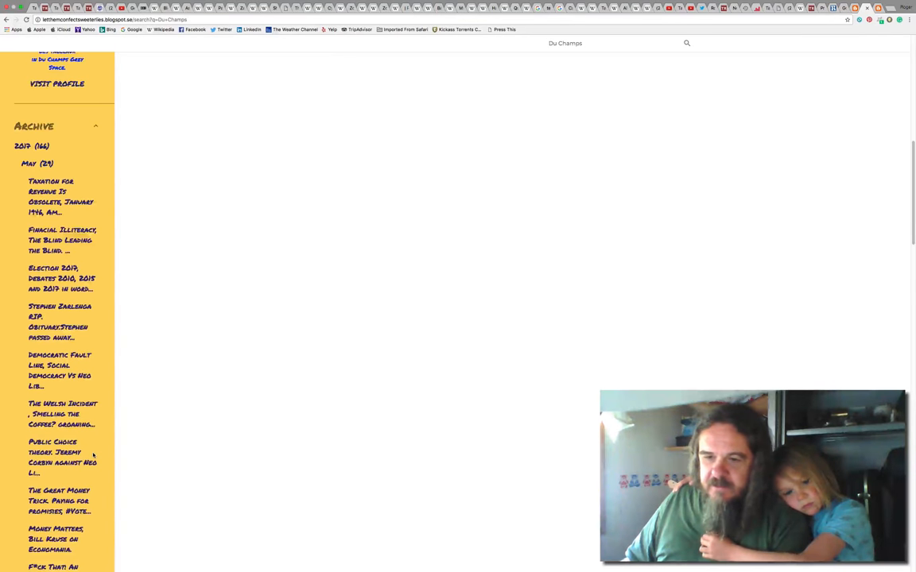
pyautogui.scroll(-3)
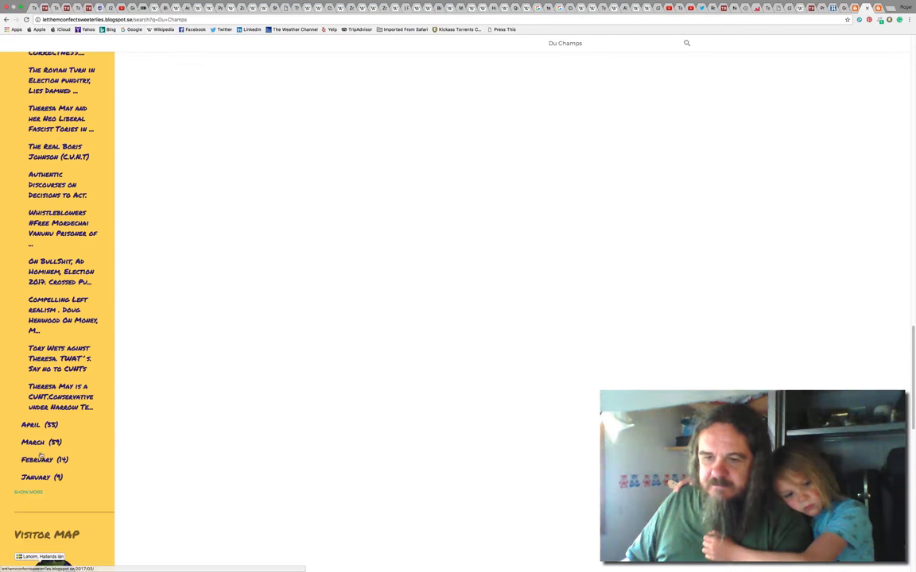
pyautogui.scroll(-3)
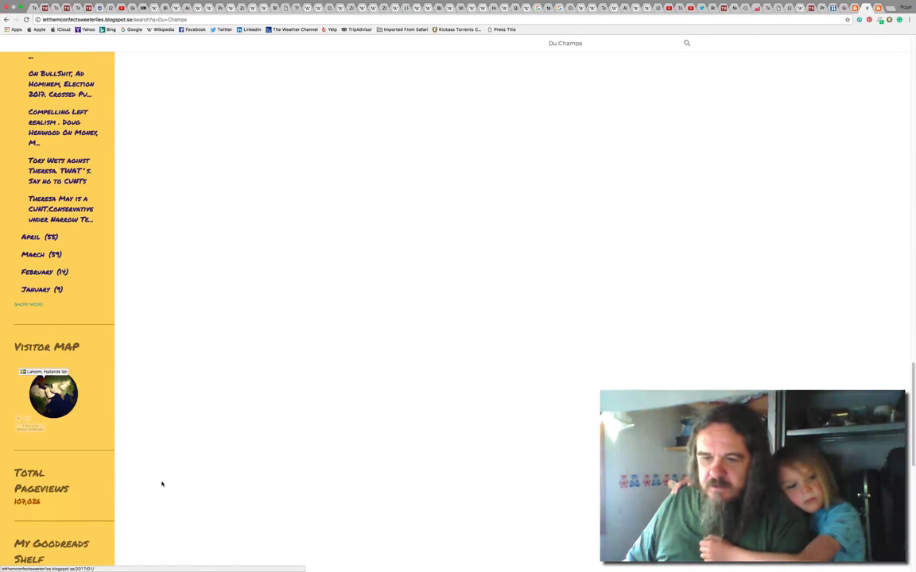
pyautogui.scroll(-3)
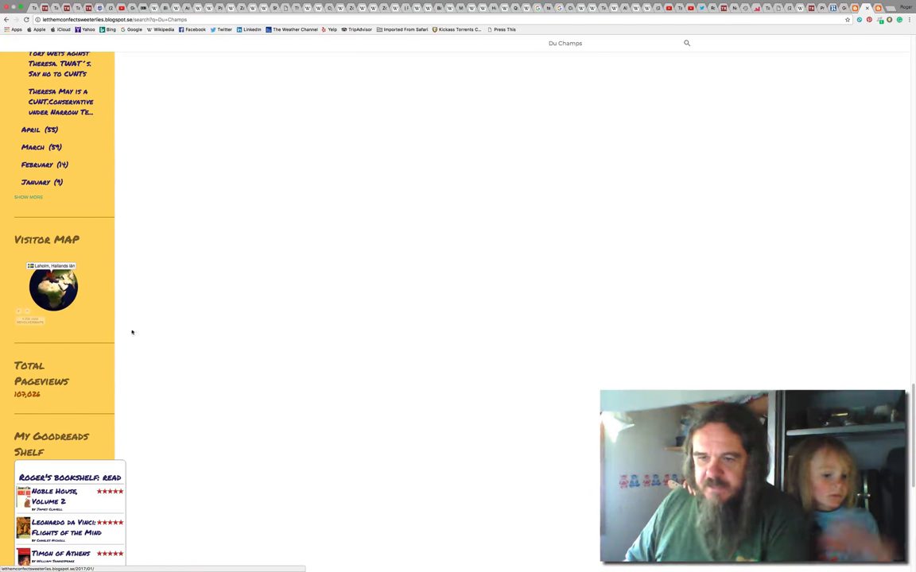
pyautogui.scroll(-3)
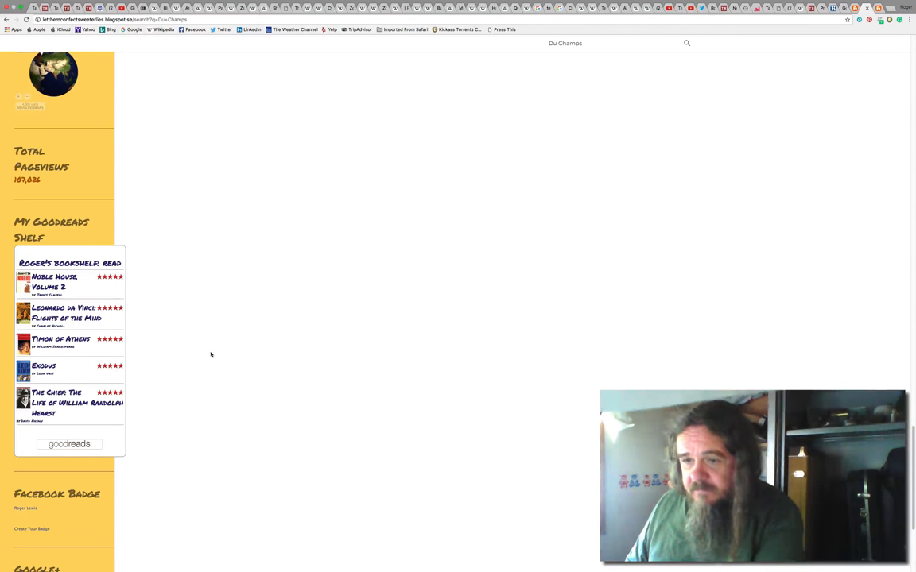
pyautogui.scroll(-3)
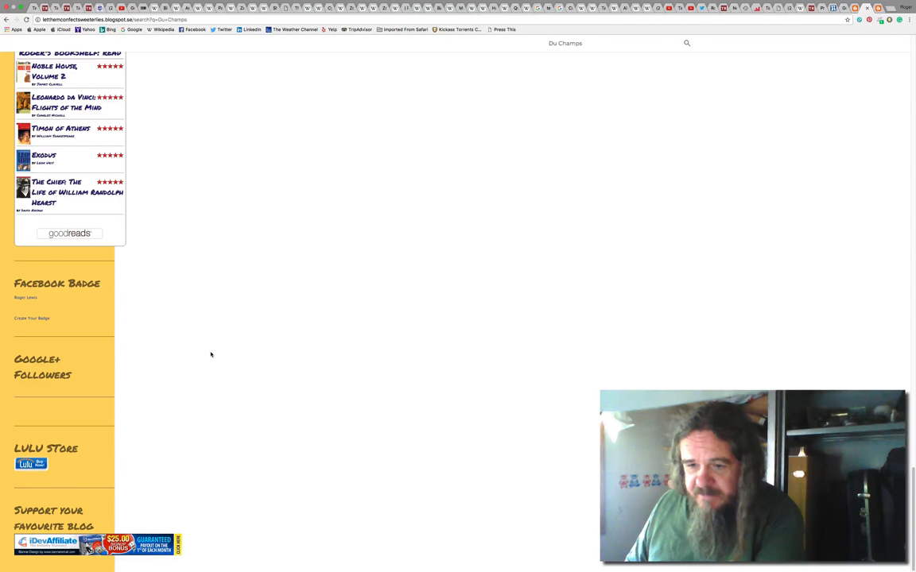
pyautogui.moveTo(290, 502)
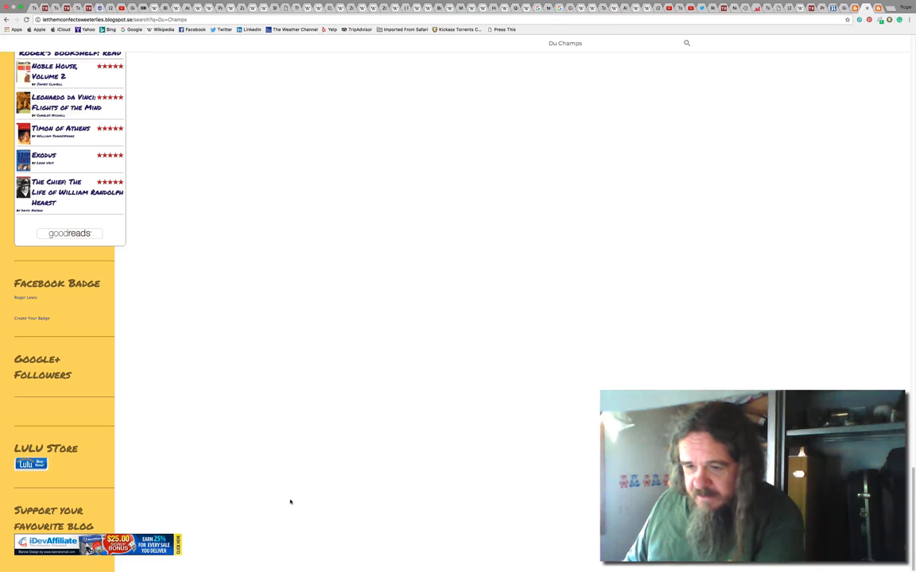
pyautogui.scroll(3)
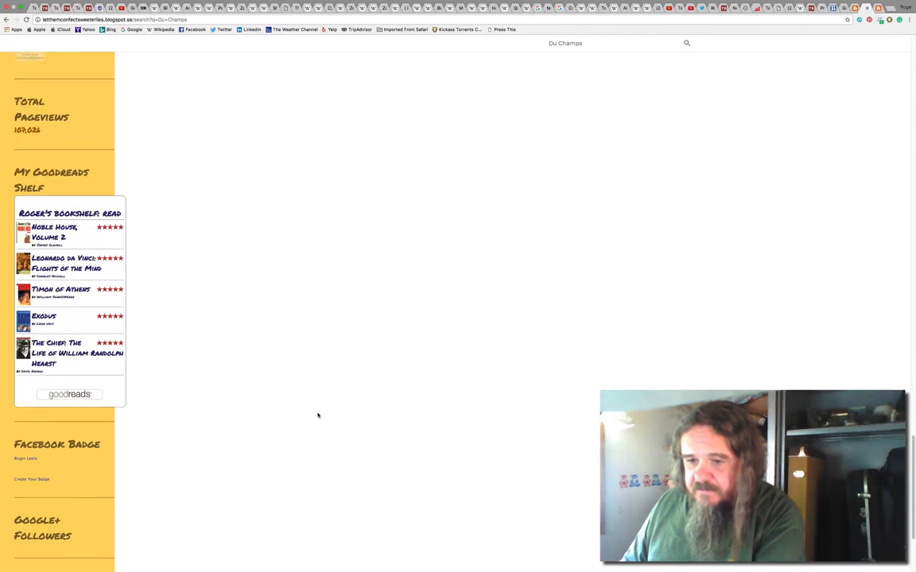
pyautogui.scroll(-3)
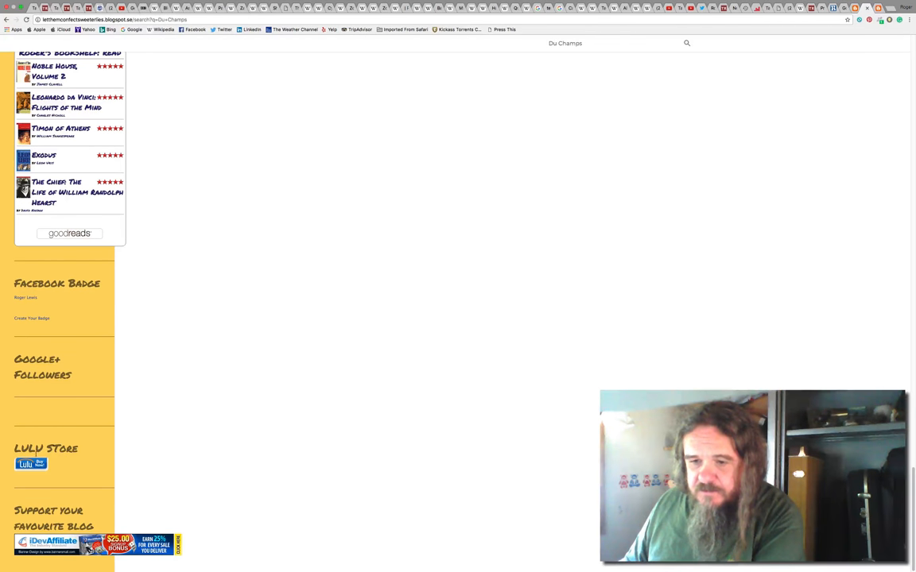
# Use the Lulu Store Buy Now badge to load the $4.99 Philosoetry eBook cart.
pyautogui.click(31, 464)
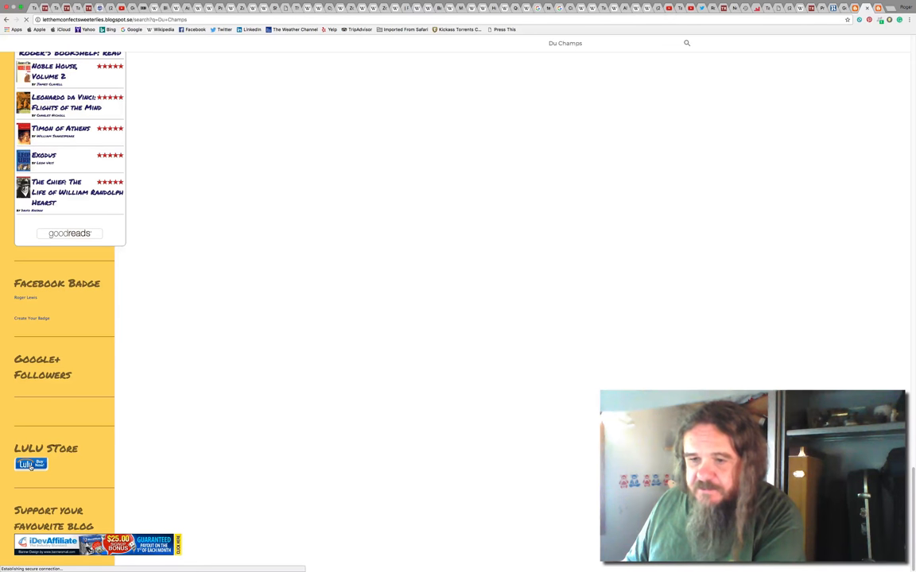
pyautogui.click(32, 464)
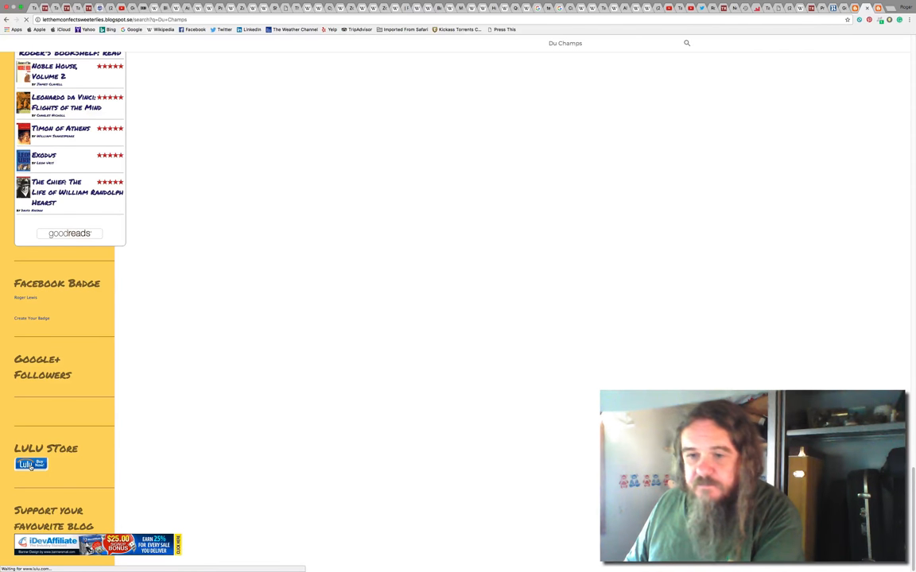
pyautogui.click(31, 463)
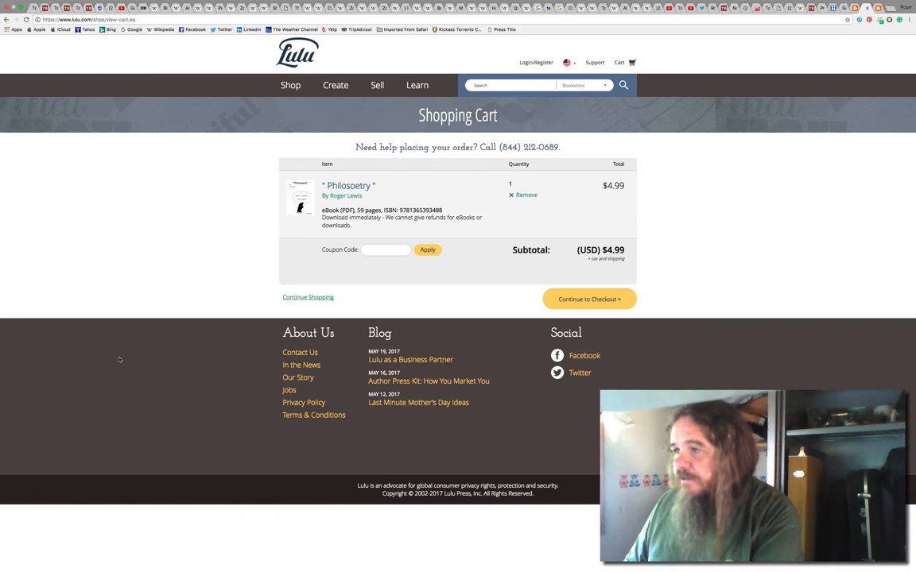
pyautogui.moveTo(188, 226)
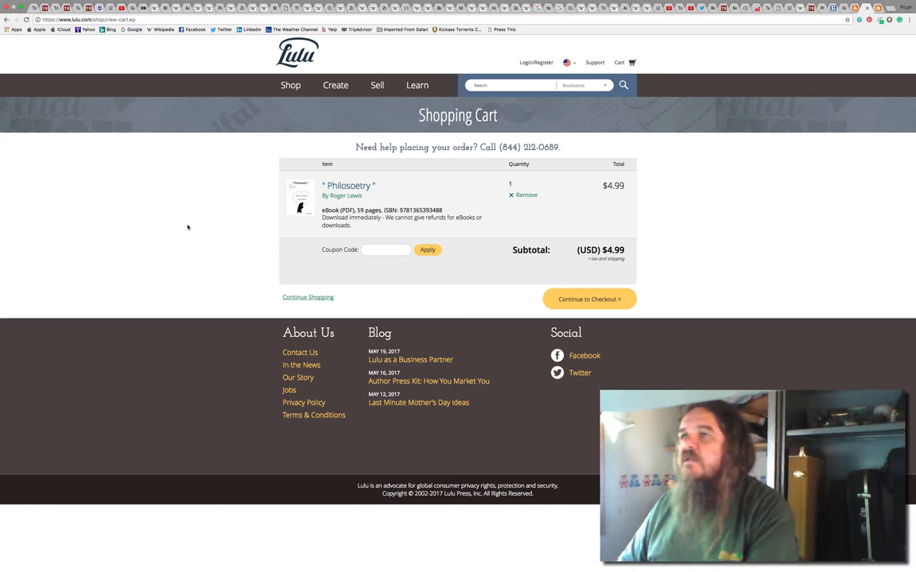